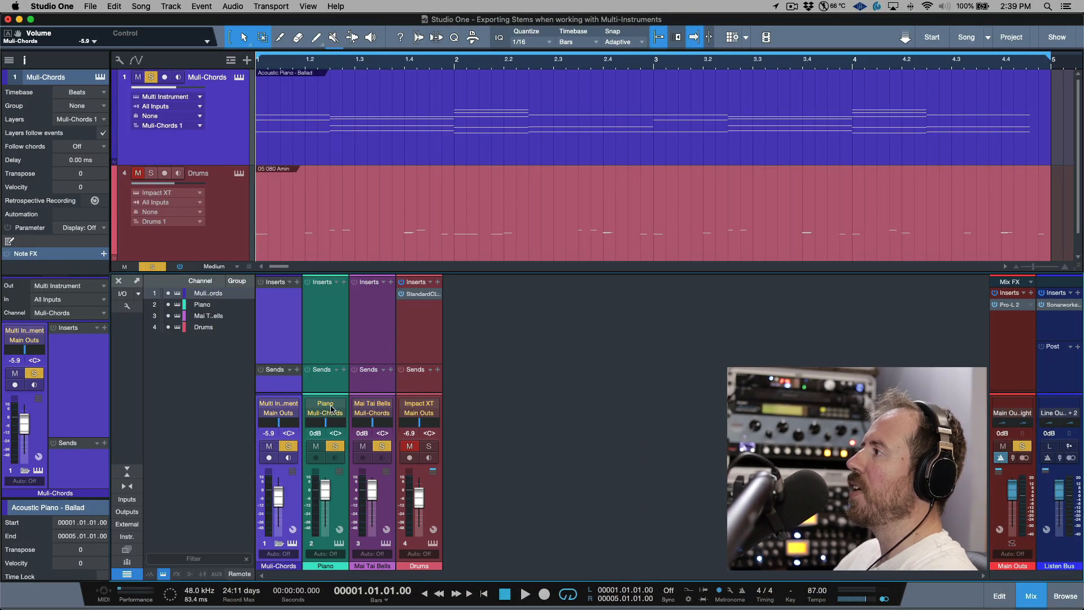
Step: Check the Piano channel's source instrument, then close the instrument window
click(325, 403)
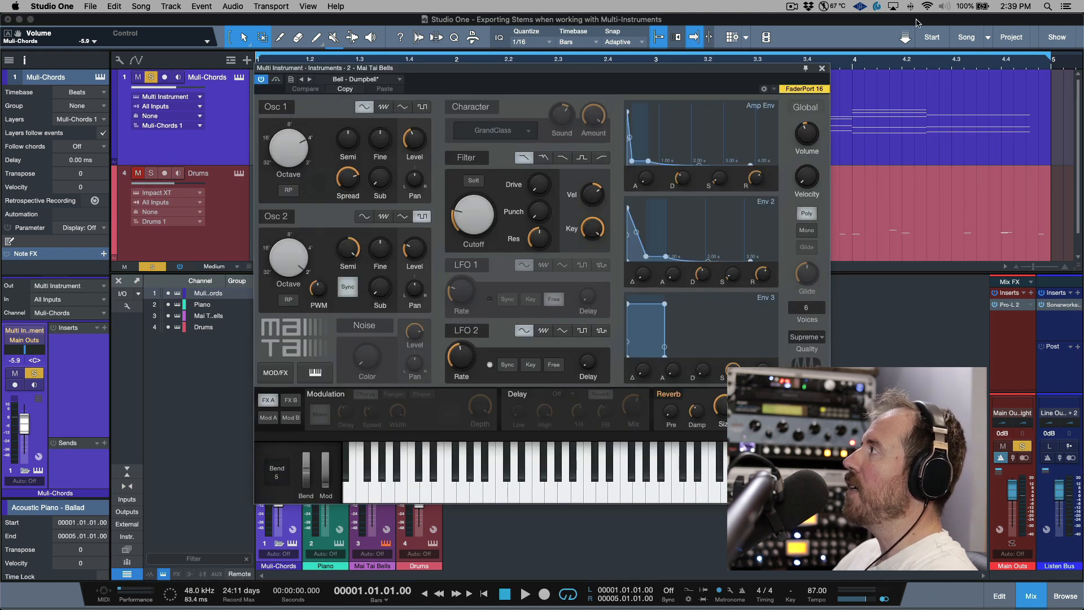
click(822, 68)
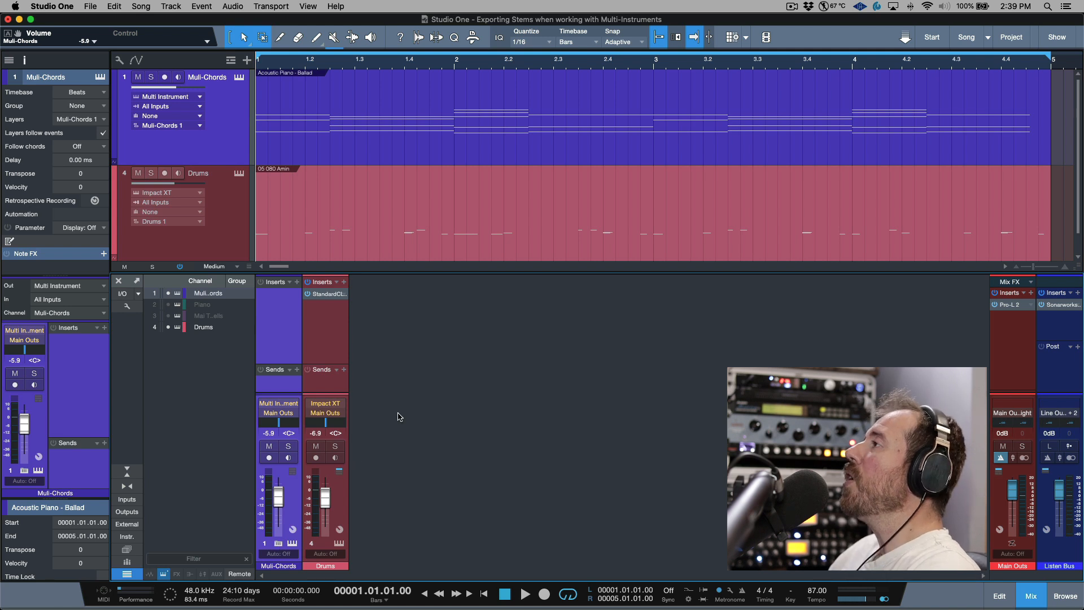
mouse_move(397, 416)
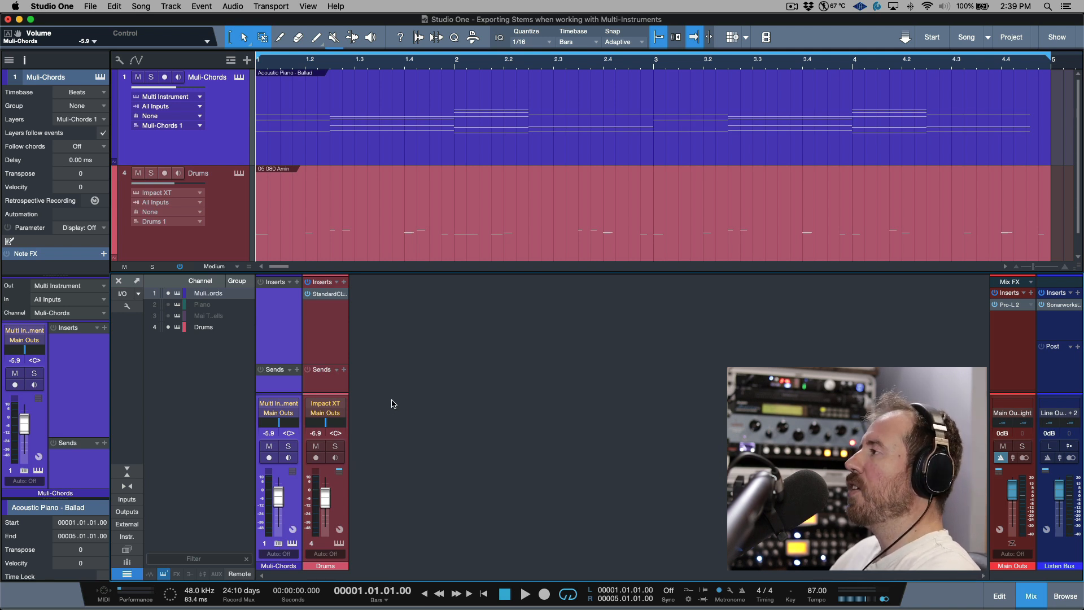
mouse_move(290, 325)
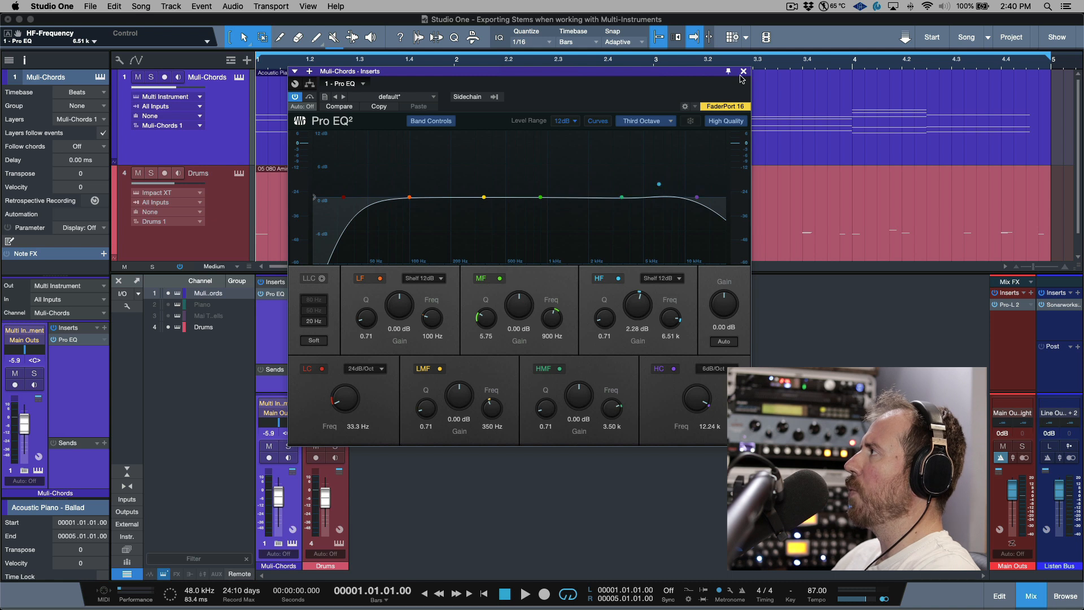
Step: Close the Pro EQ window on the Multi-Chords channel
click(743, 71)
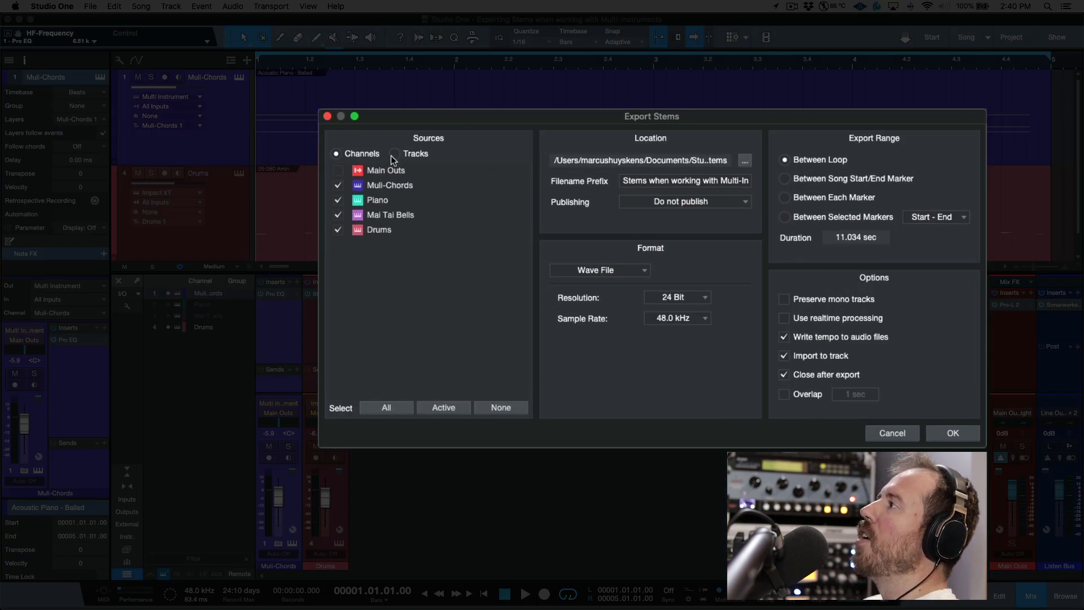
click(395, 153)
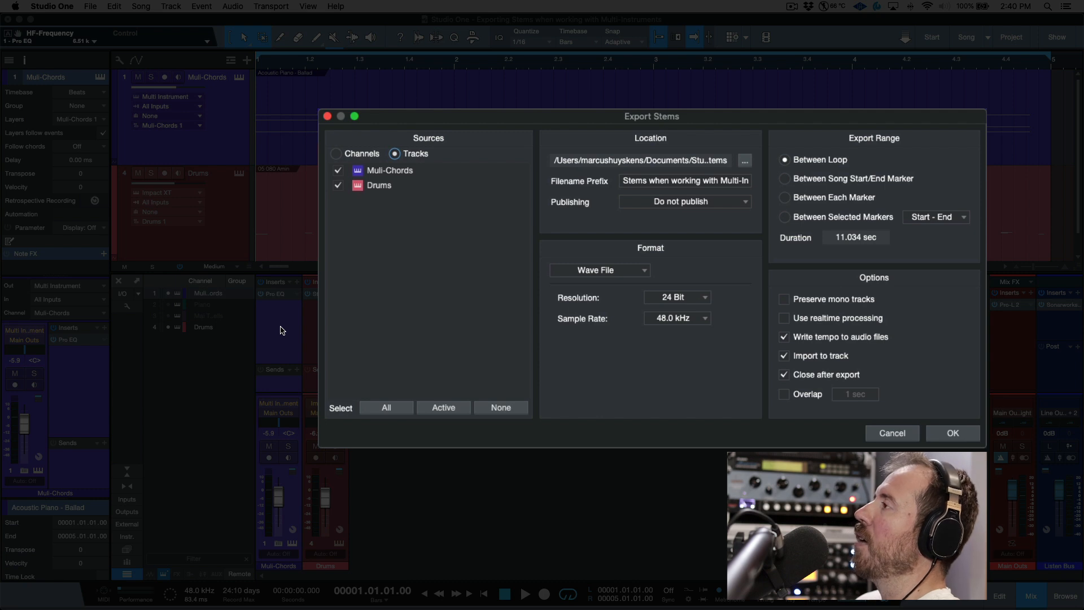
click(337, 153)
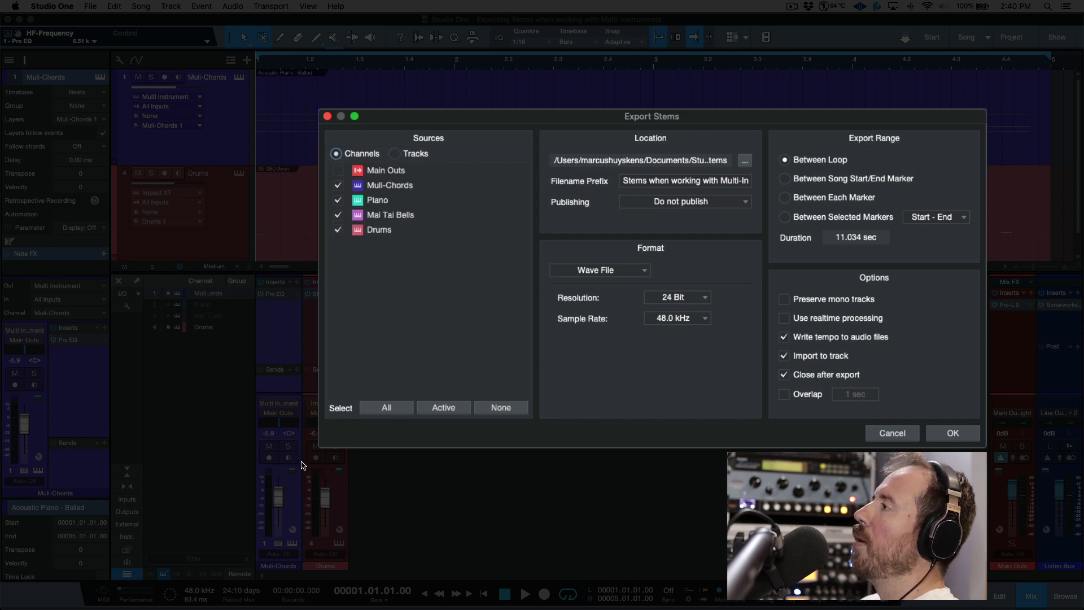
mouse_move(399, 194)
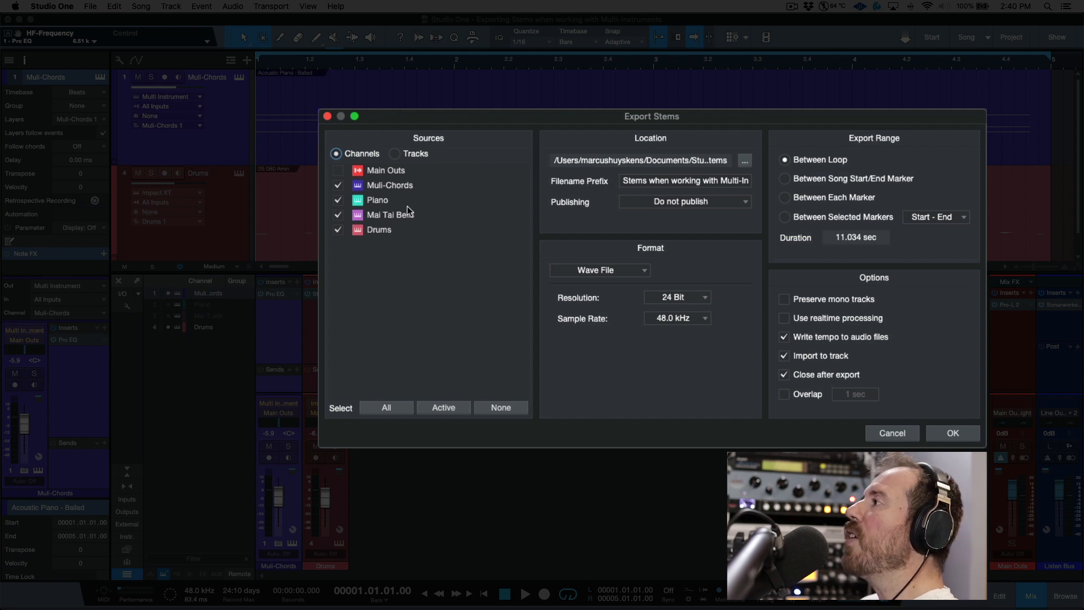
mouse_move(385, 206)
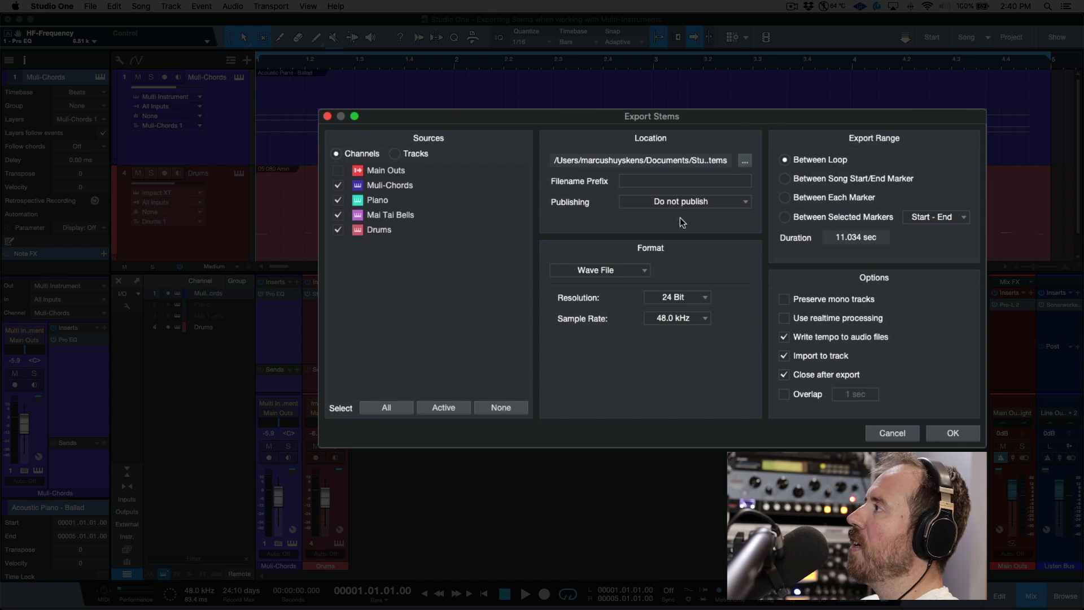
mouse_move(650, 271)
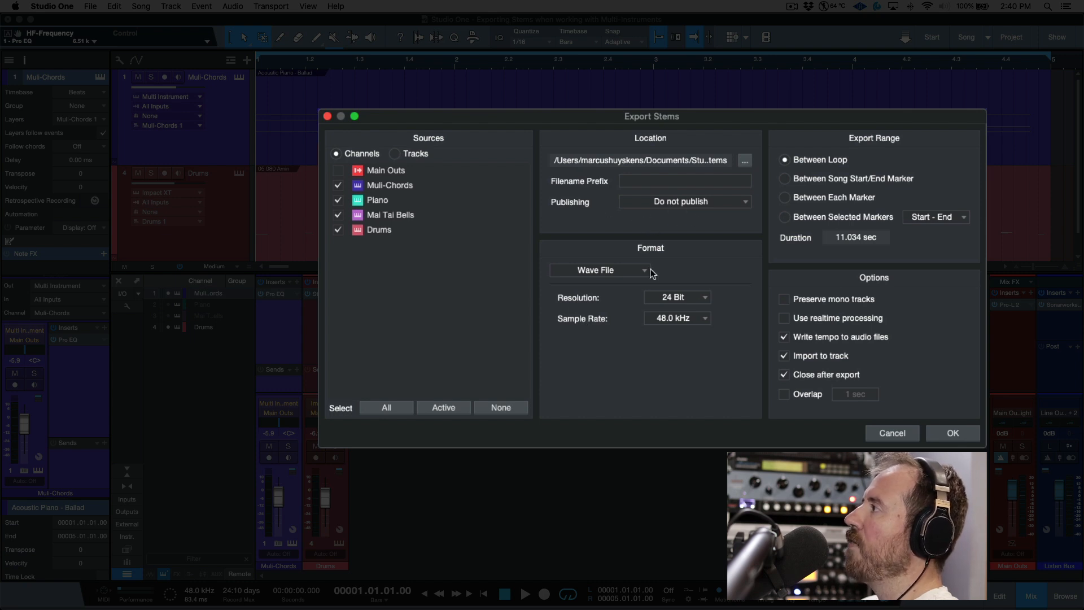
mouse_move(558, 300)
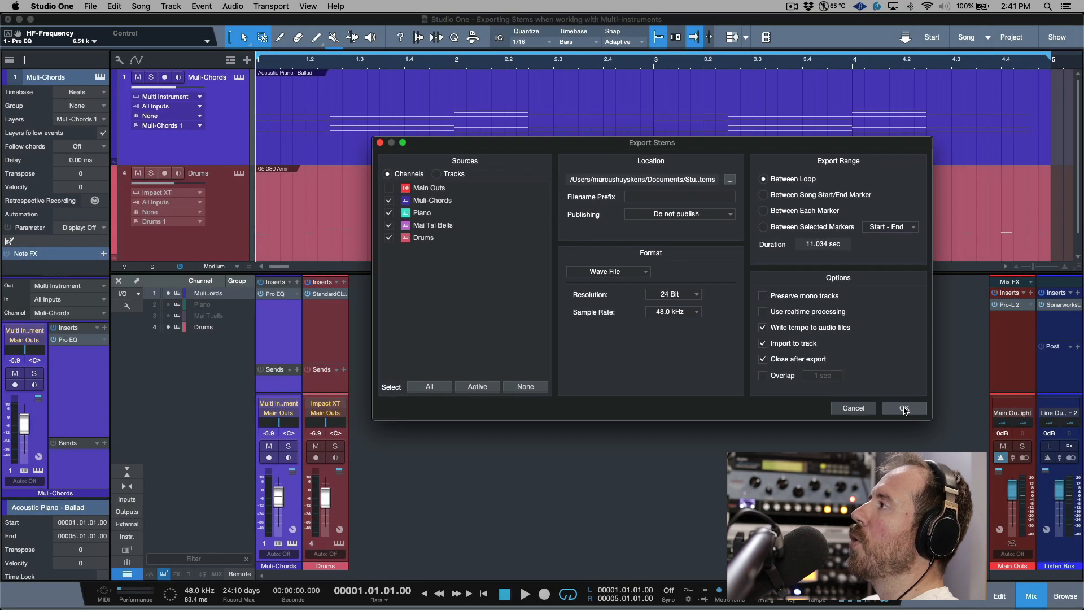
Step: Confirm Export Stems to render the checked channels with no filename prefix
click(902, 408)
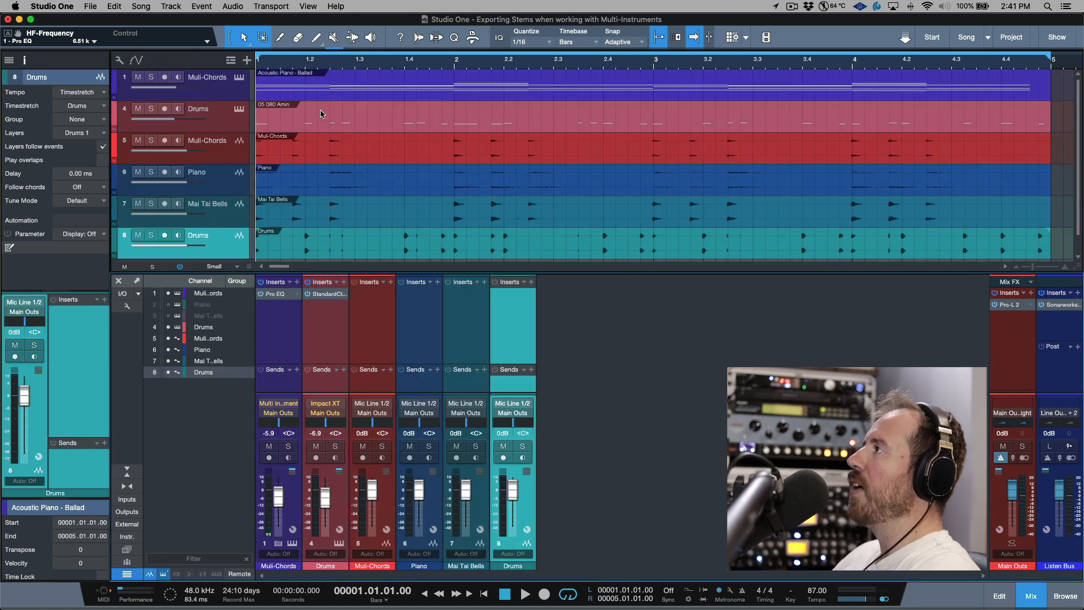
Step: Solo the imported Multi-Chords, Piano and Drums stems one at a time
click(207, 140)
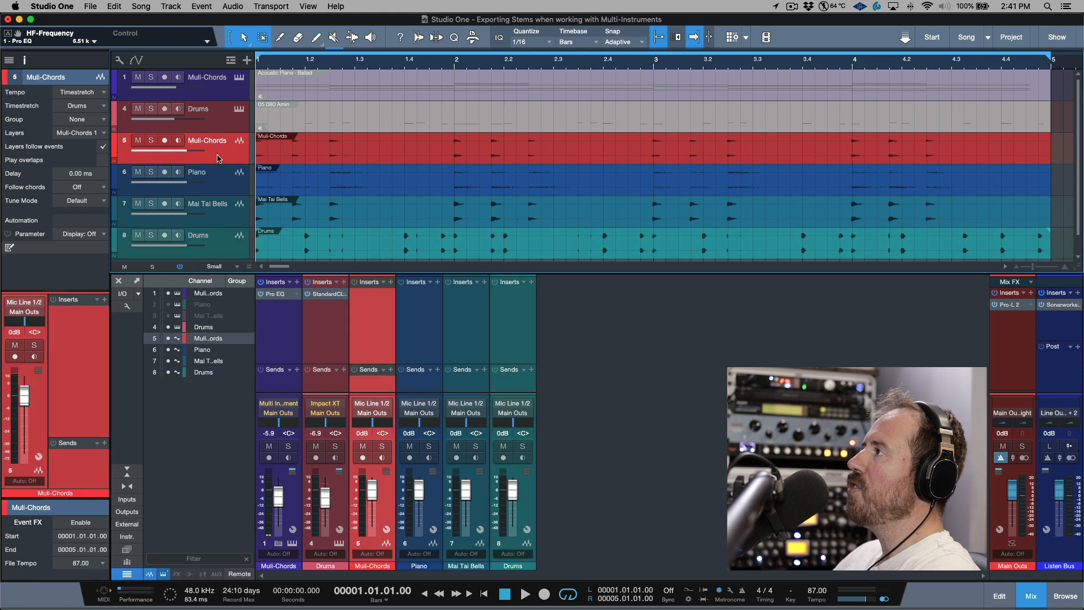
click(151, 141)
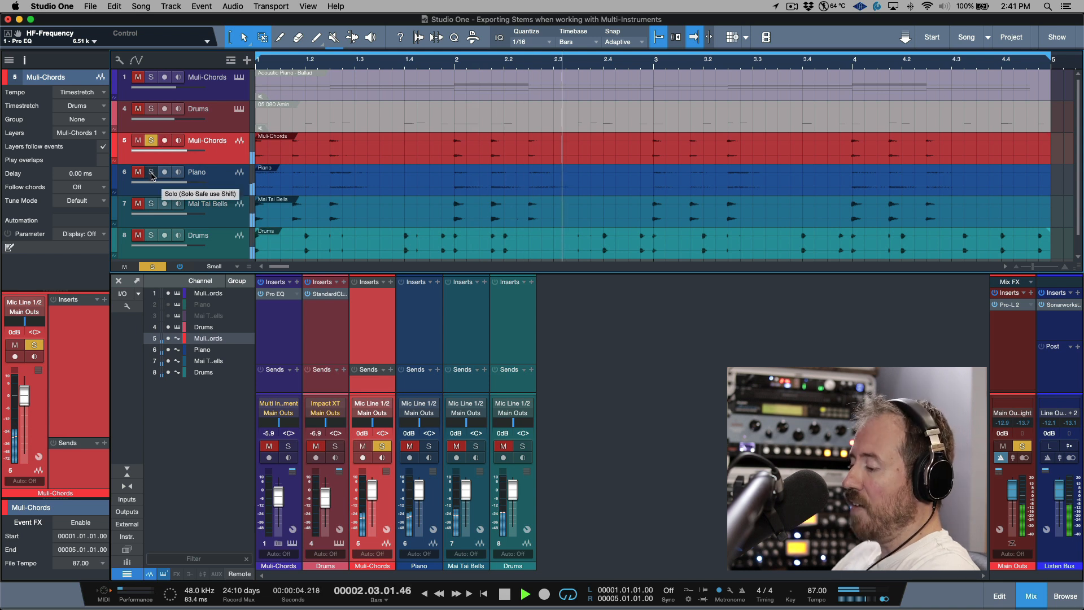
click(151, 172)
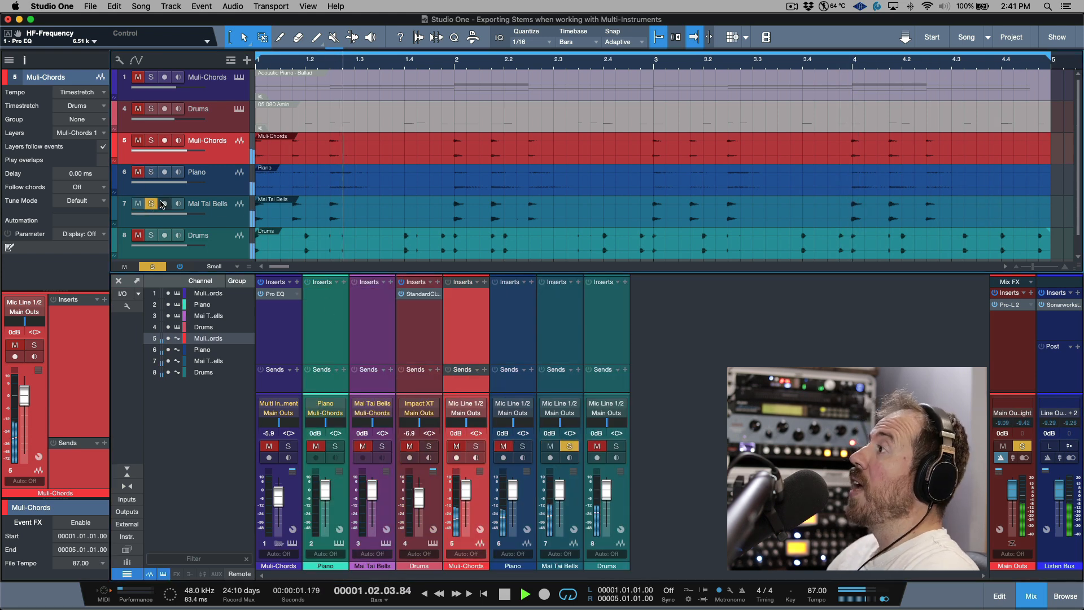
click(151, 235)
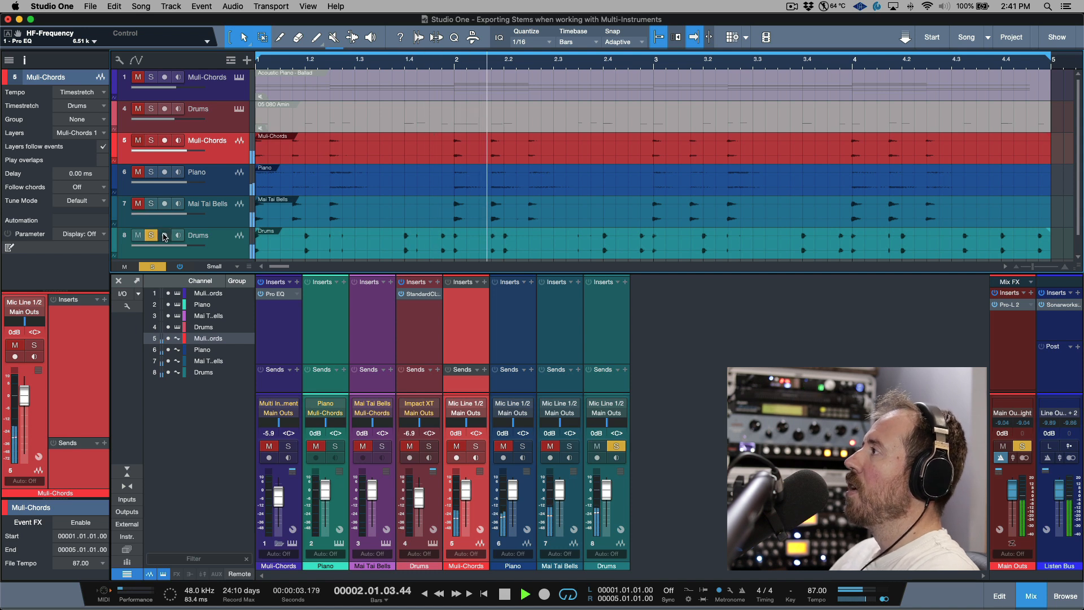